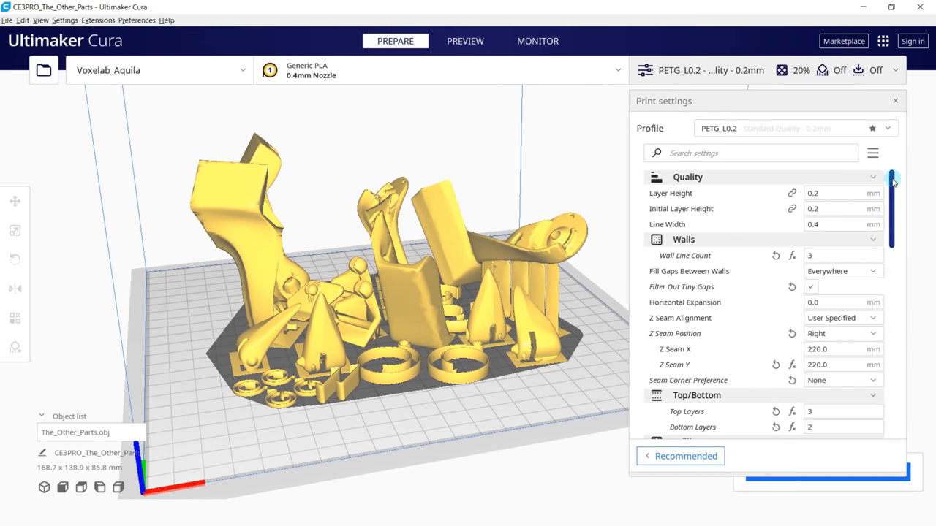
left_click_drag(891, 178, 891, 212)
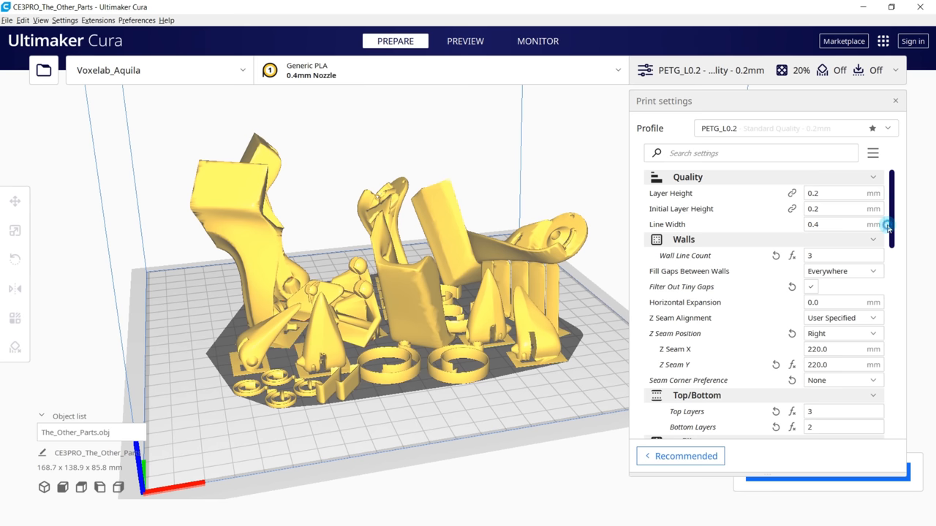
mouse_move(886, 257)
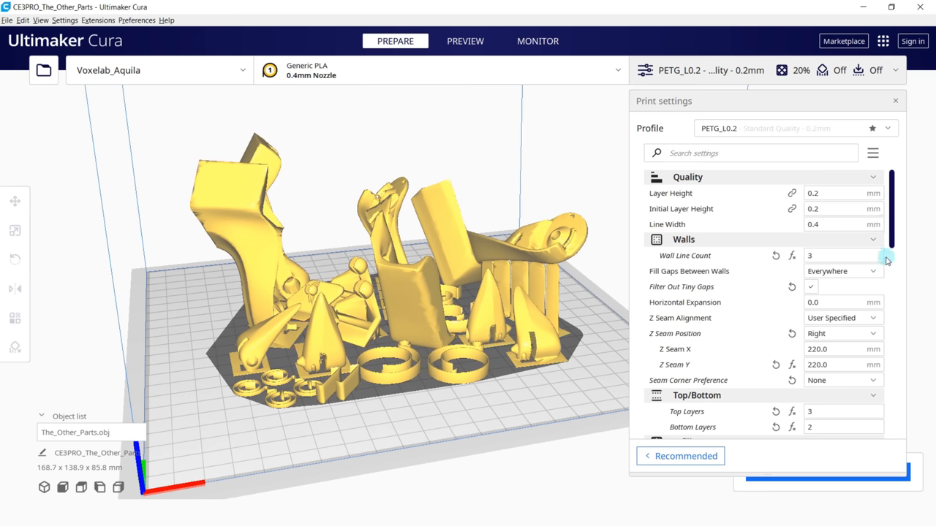
scroll("down", 3)
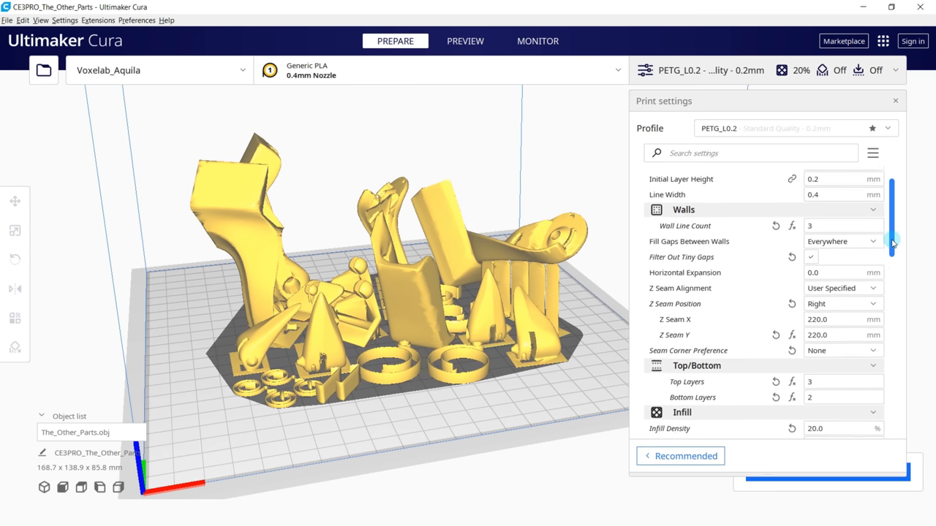
scroll("down", 3)
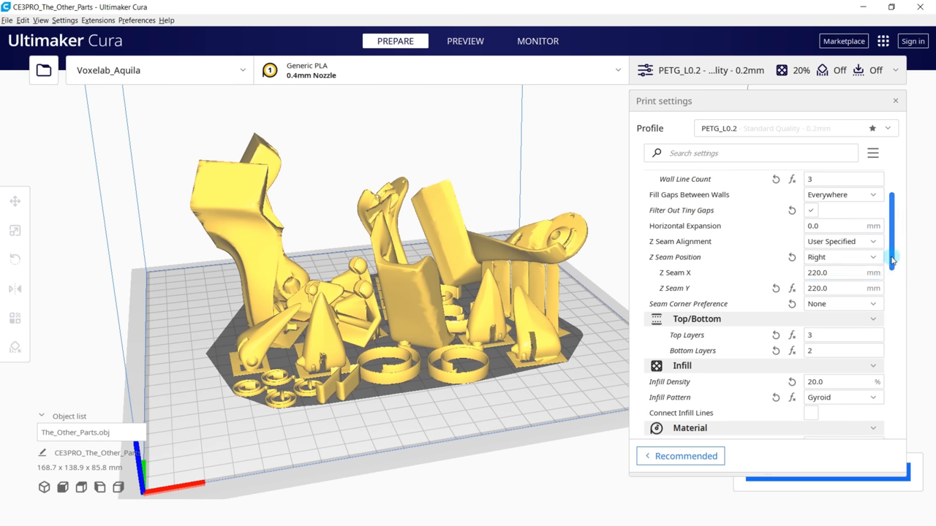
scroll("down", 3)
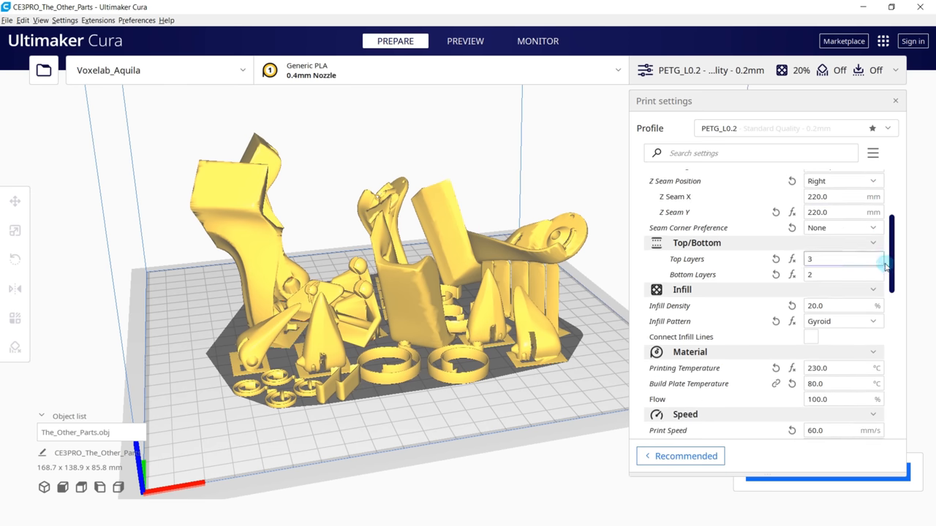
scroll("down", 3)
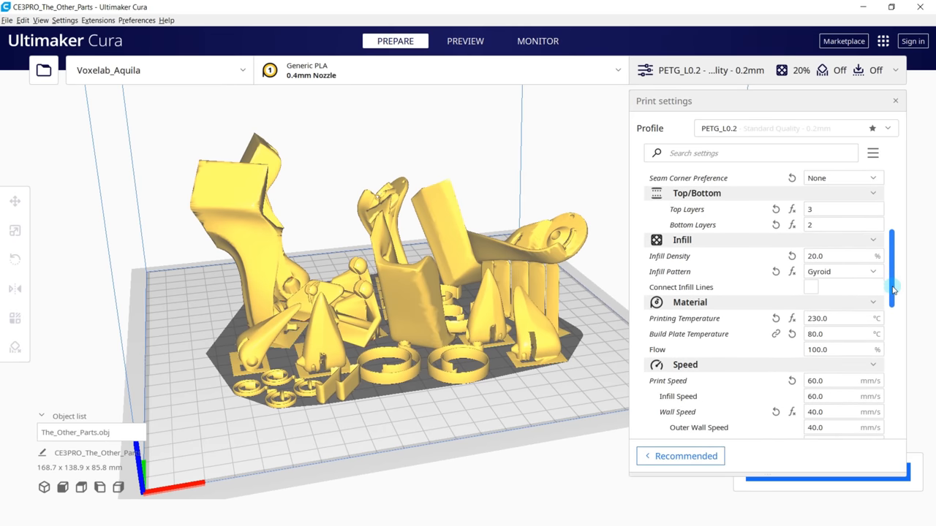
mouse_move(841, 271)
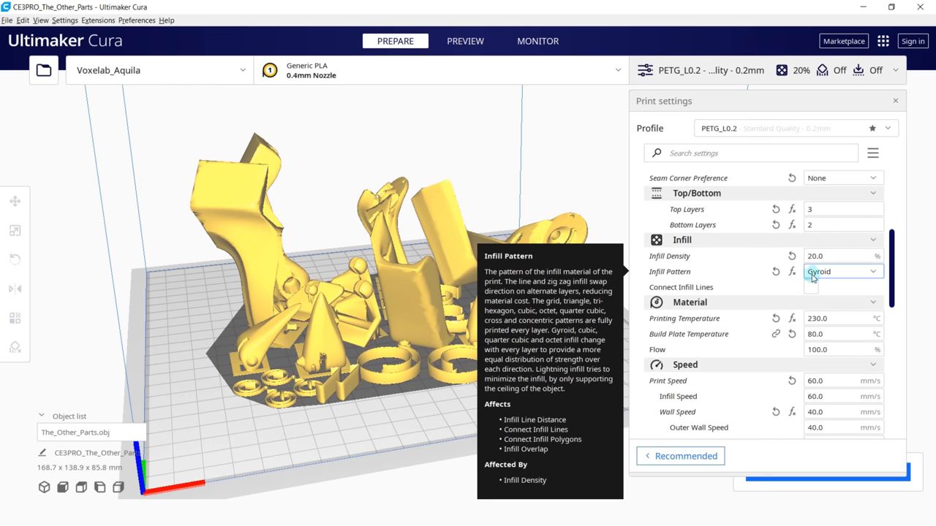
left_click(842, 270)
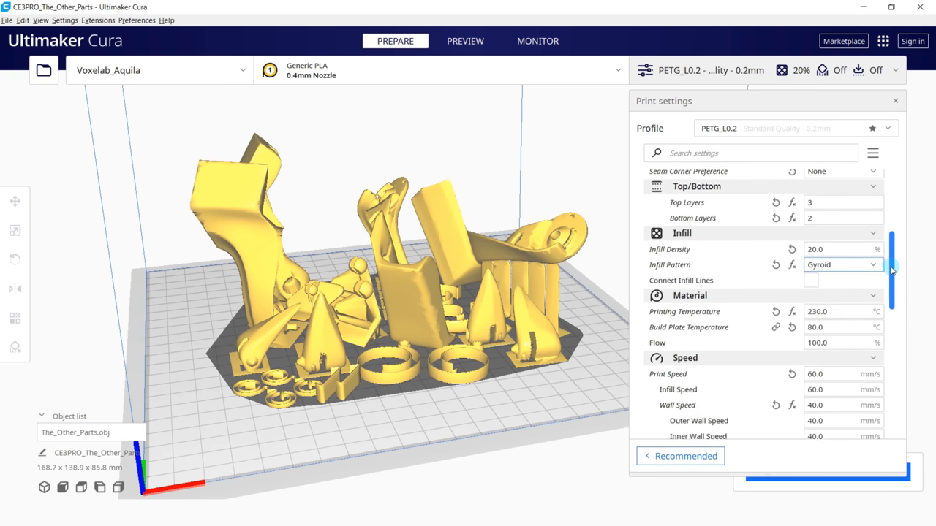
scroll("down", 3)
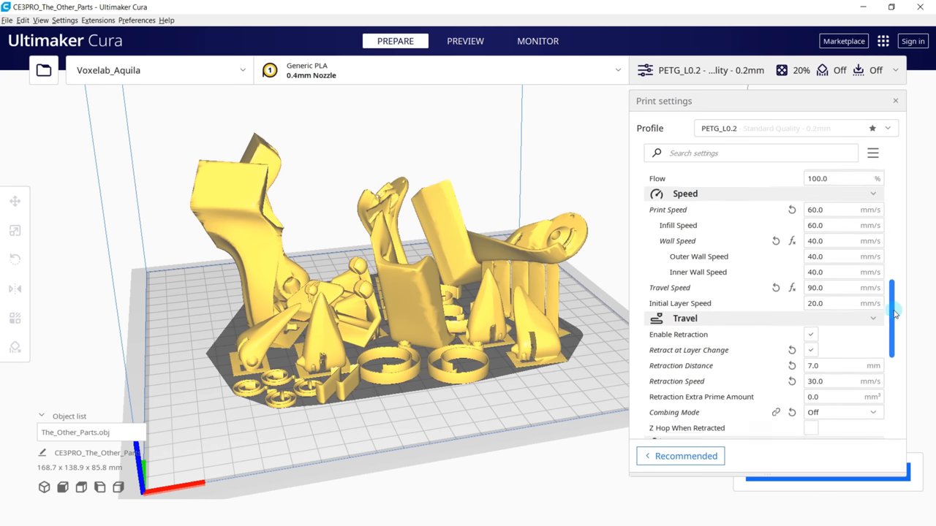
scroll("down", 3)
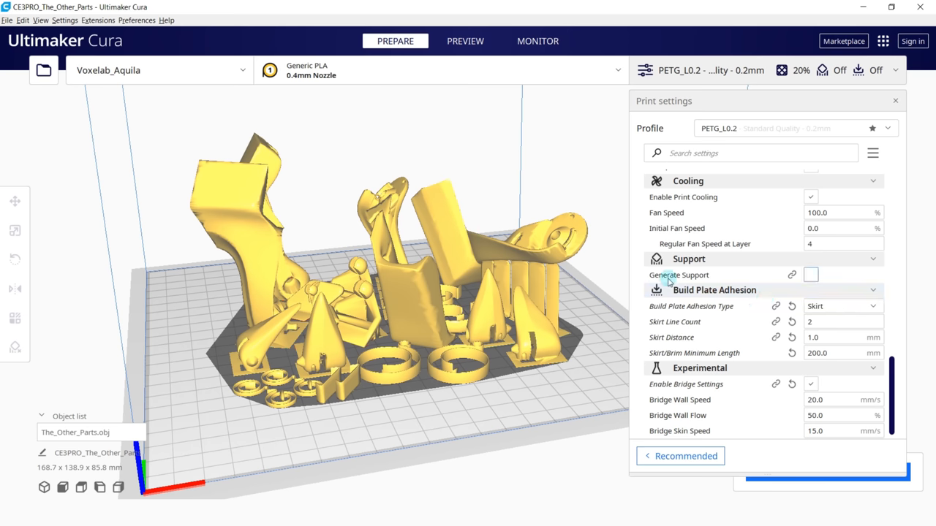
mouse_move(833, 278)
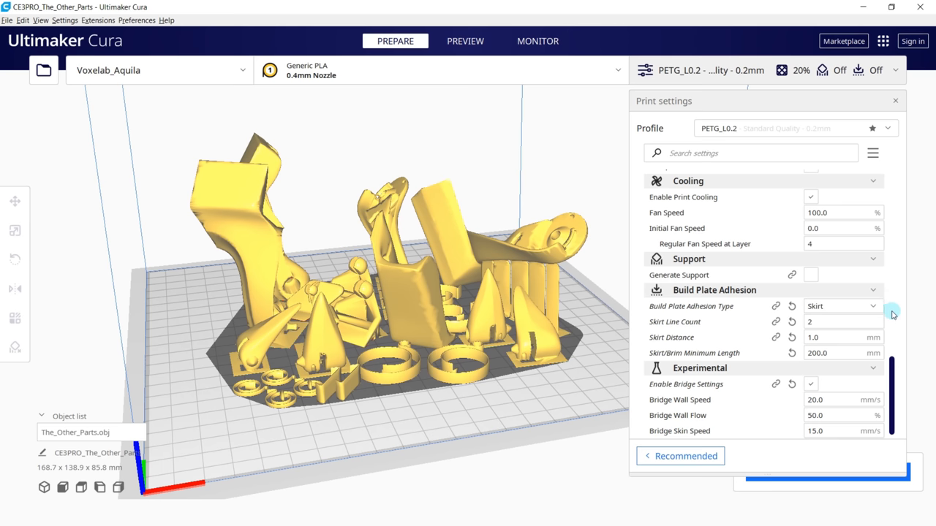
mouse_move(548, 275)
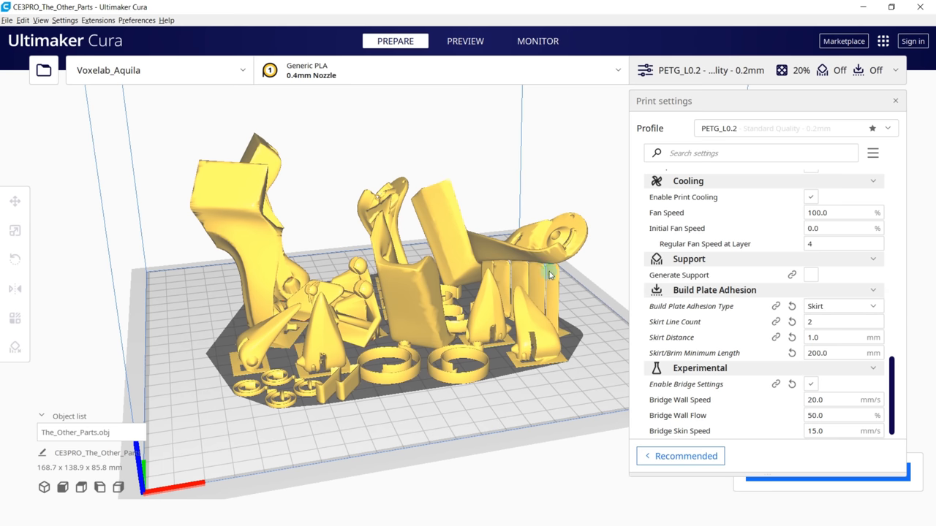